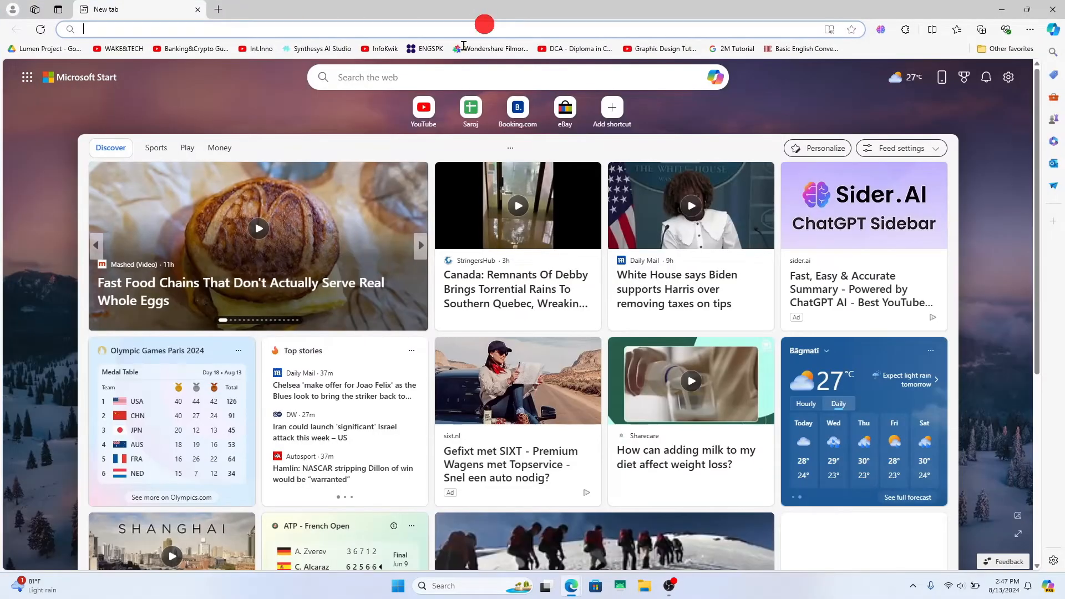
Load ebay.com in Microsoft Edge to reach the eBay home page.
{"action": "type", "text": "ebay.com"}
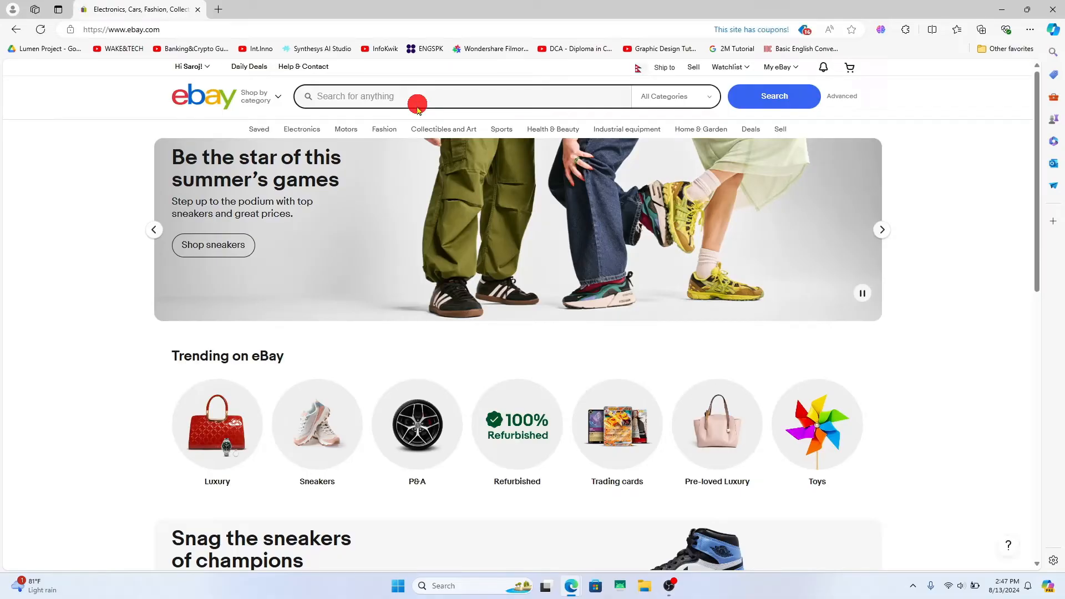
{"action": "mouse_move", "coordinate": [70, 223]}
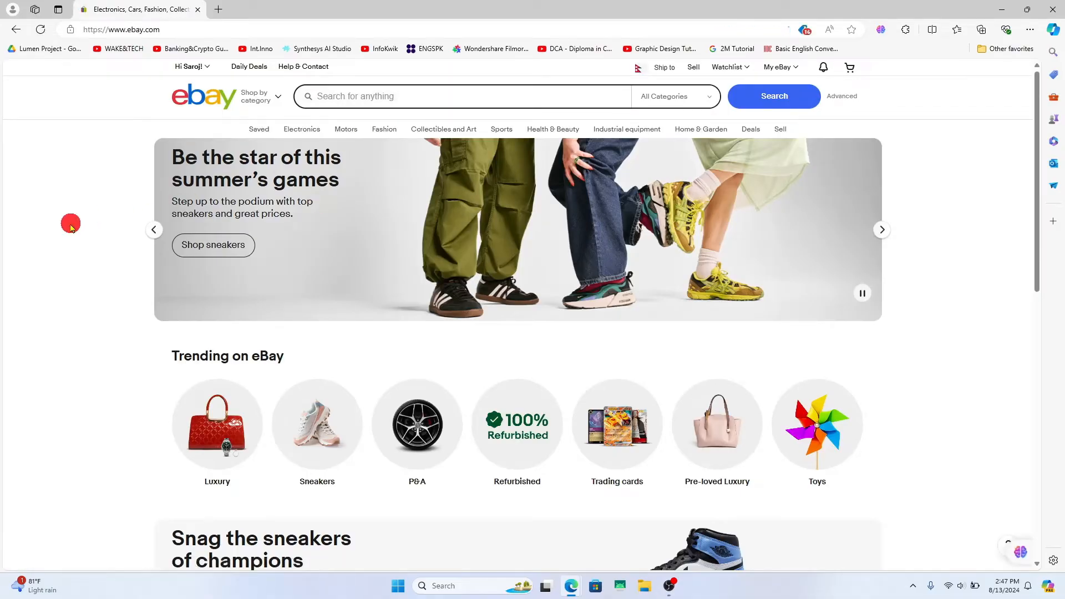
{"action": "left_click", "coordinate": [188, 66]}
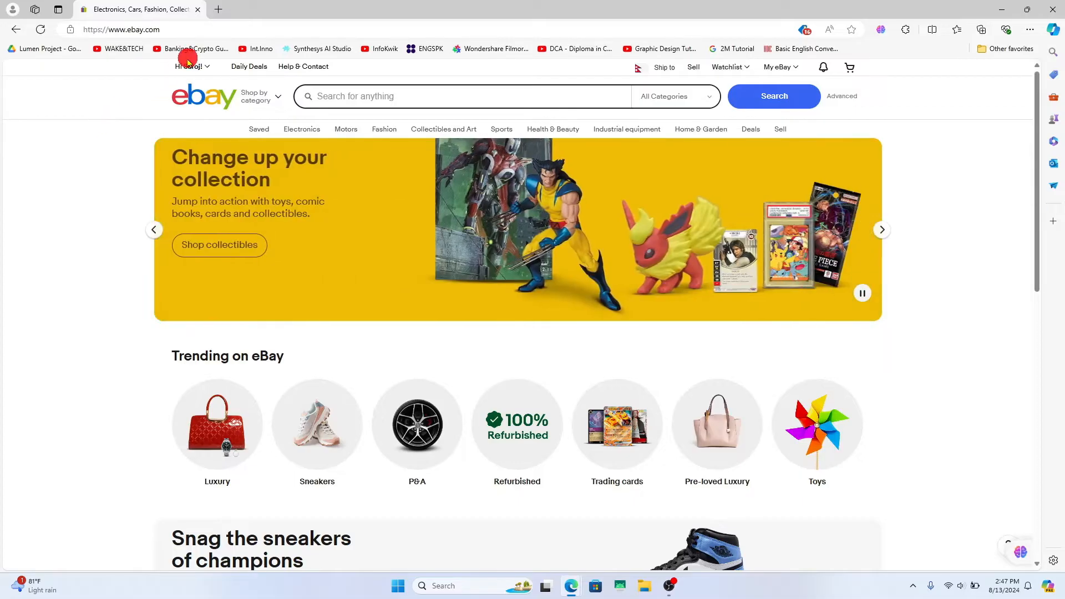
Open Personal information via the 'Hi' account menu and Account settings.
{"action": "left_click", "coordinate": [189, 66]}
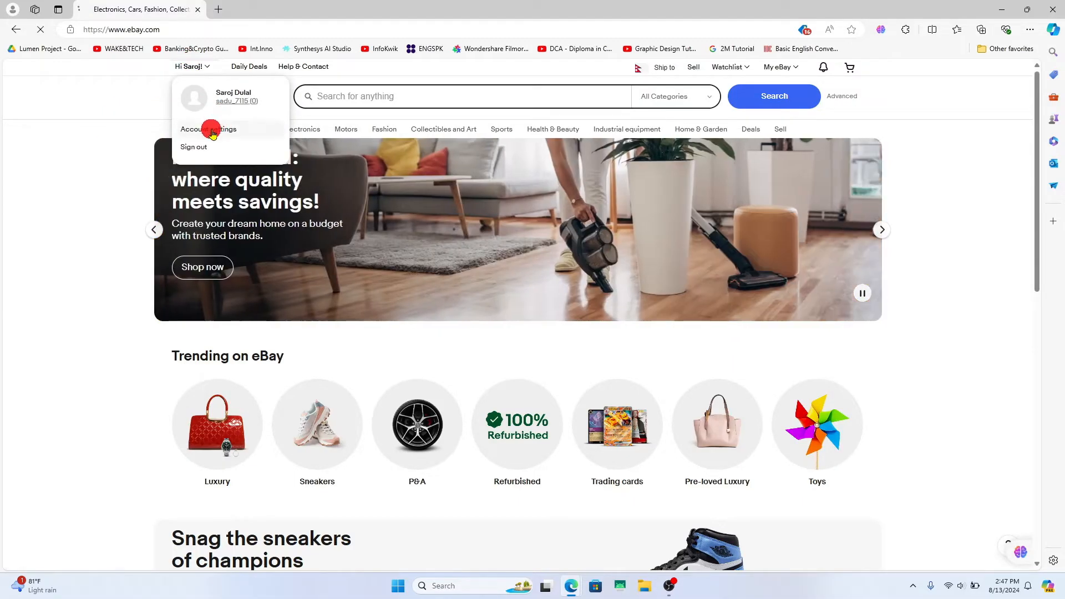
{"action": "left_click", "coordinate": [207, 130]}
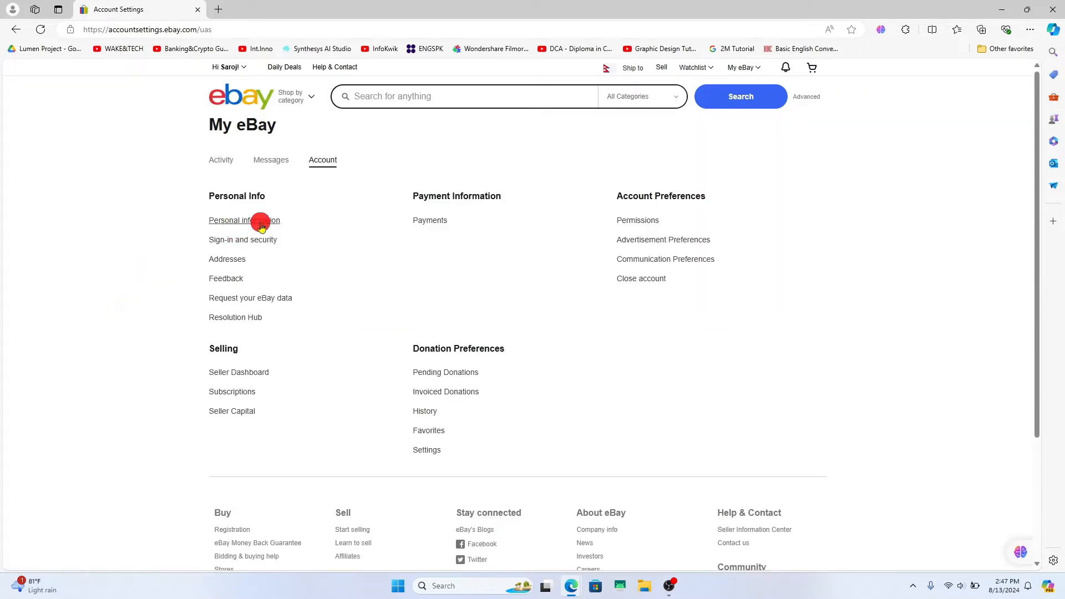
{"action": "left_click", "coordinate": [244, 220]}
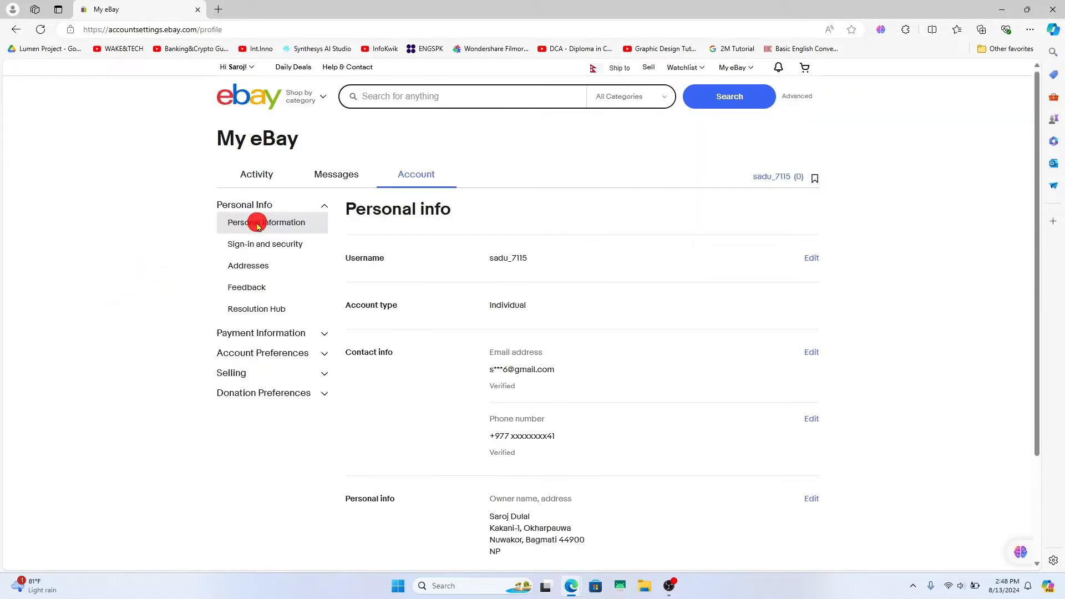
{"action": "mouse_move", "coordinate": [388, 265]}
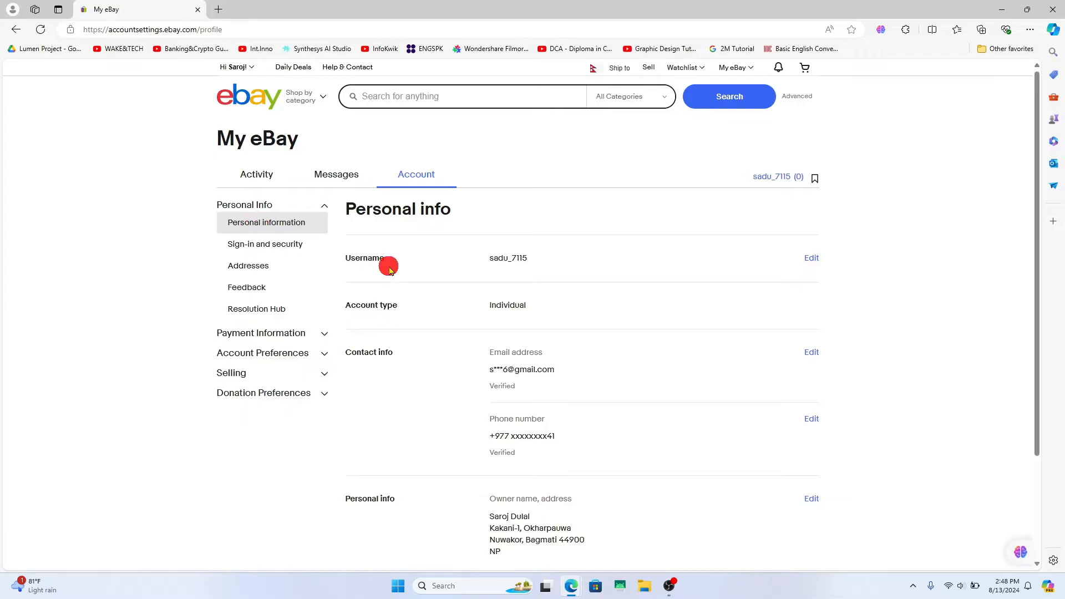
{"action": "mouse_move", "coordinate": [530, 275]}
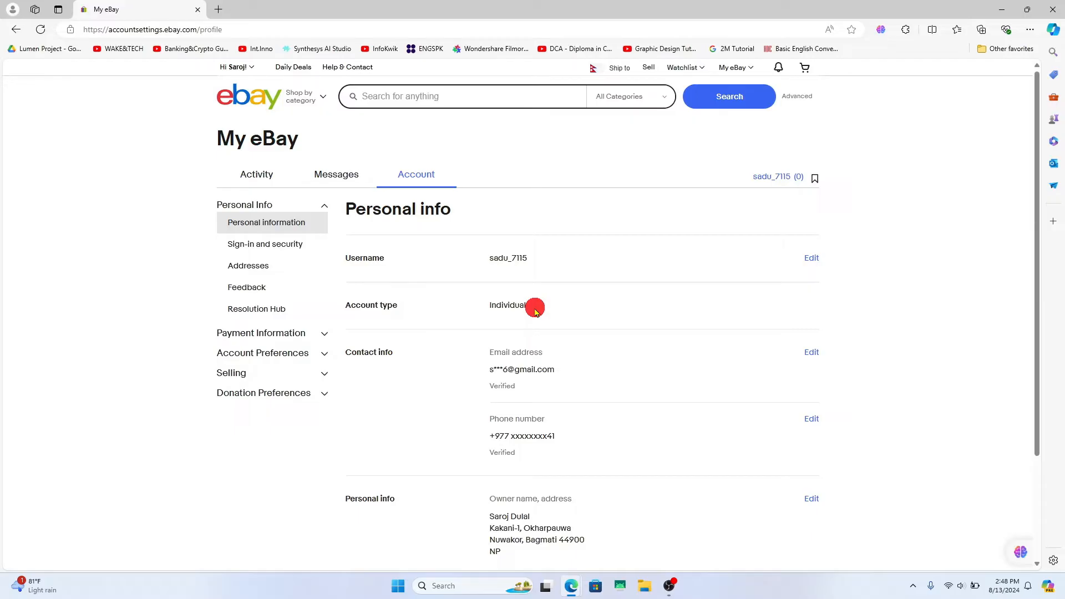
Edit the Personal info owner name and address, check the second street line, and save.
{"action": "scroll", "scroll_direction": "down", "scroll_amount": 3}
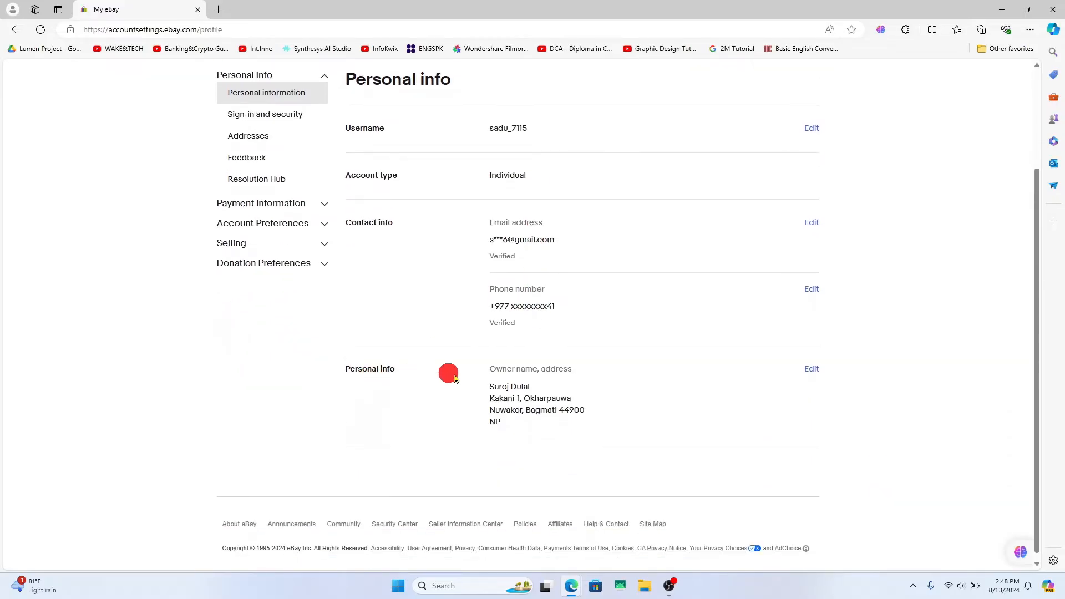
{"action": "left_click", "coordinate": [810, 368]}
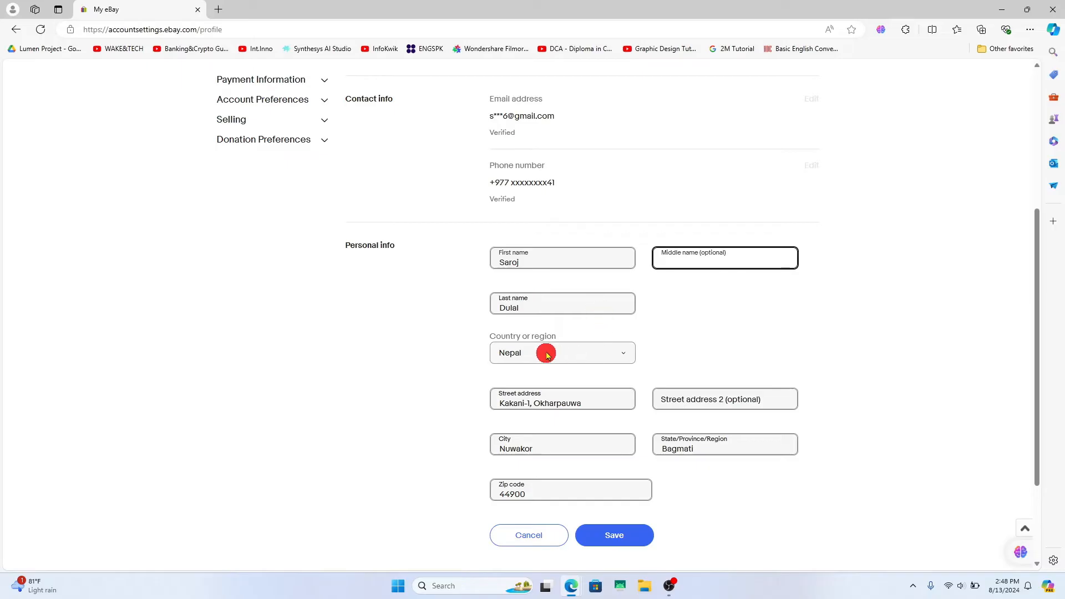
{"action": "left_click", "coordinate": [724, 399]}
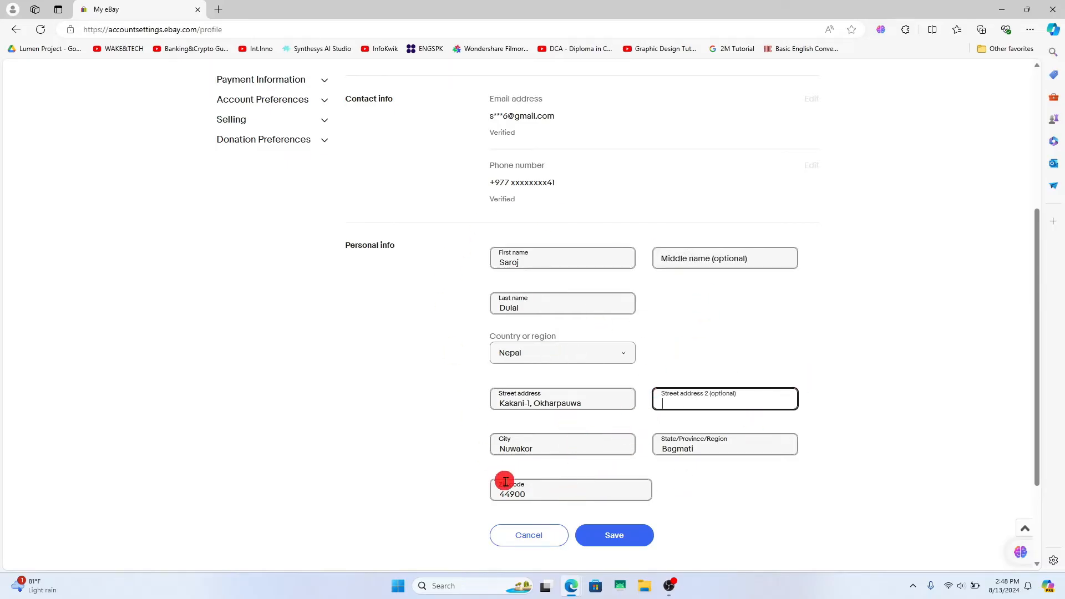
{"action": "left_click", "coordinate": [613, 534]}
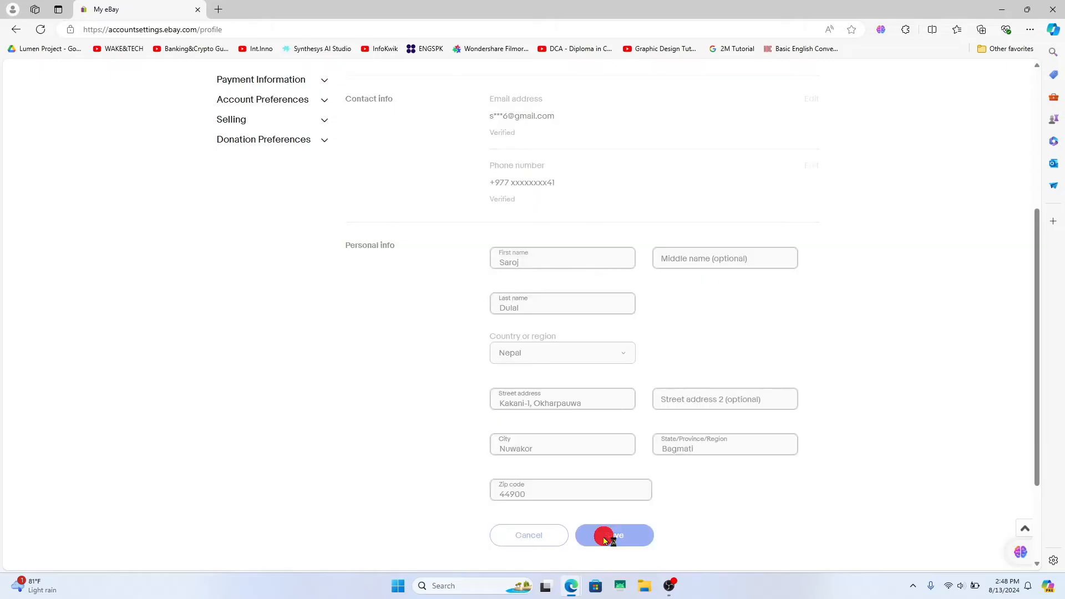
{"action": "left_click", "coordinate": [613, 535]}
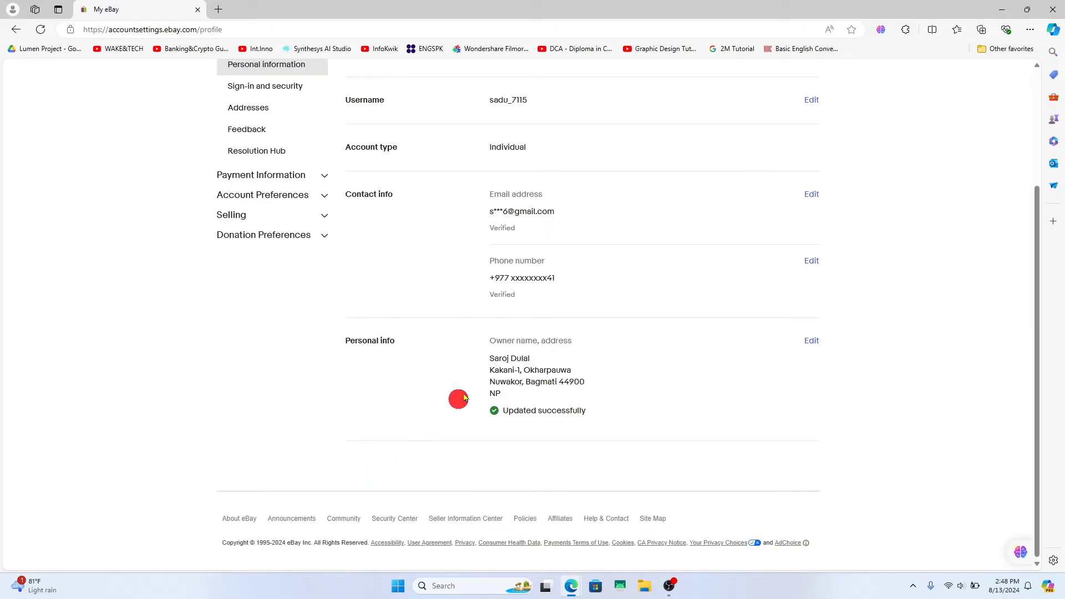
{"action": "scroll", "scroll_direction": "up", "scroll_amount": 3}
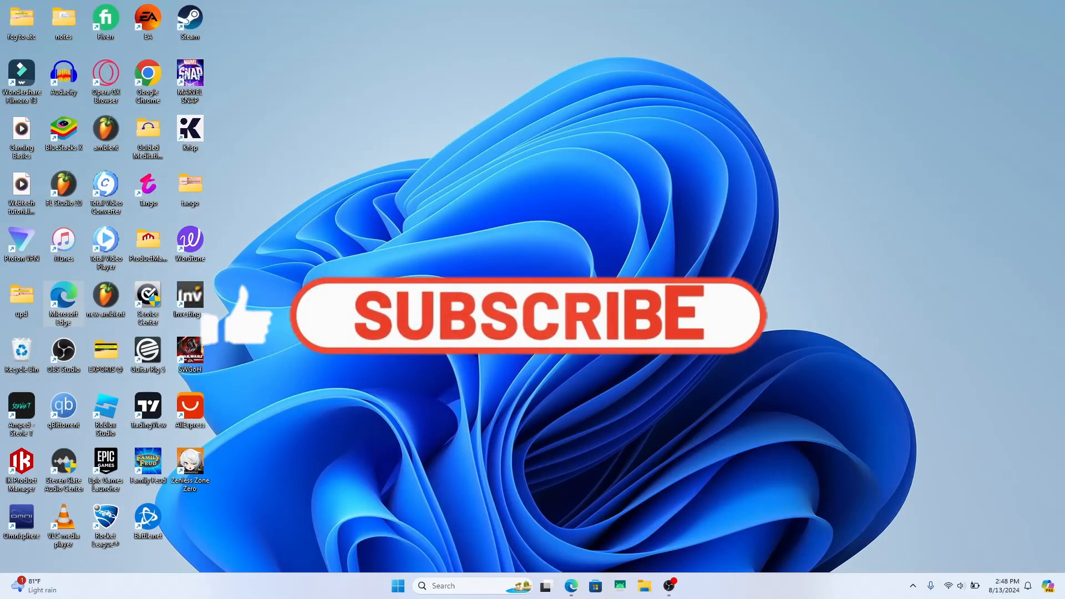
{"action": "left_click", "coordinate": [526, 314]}
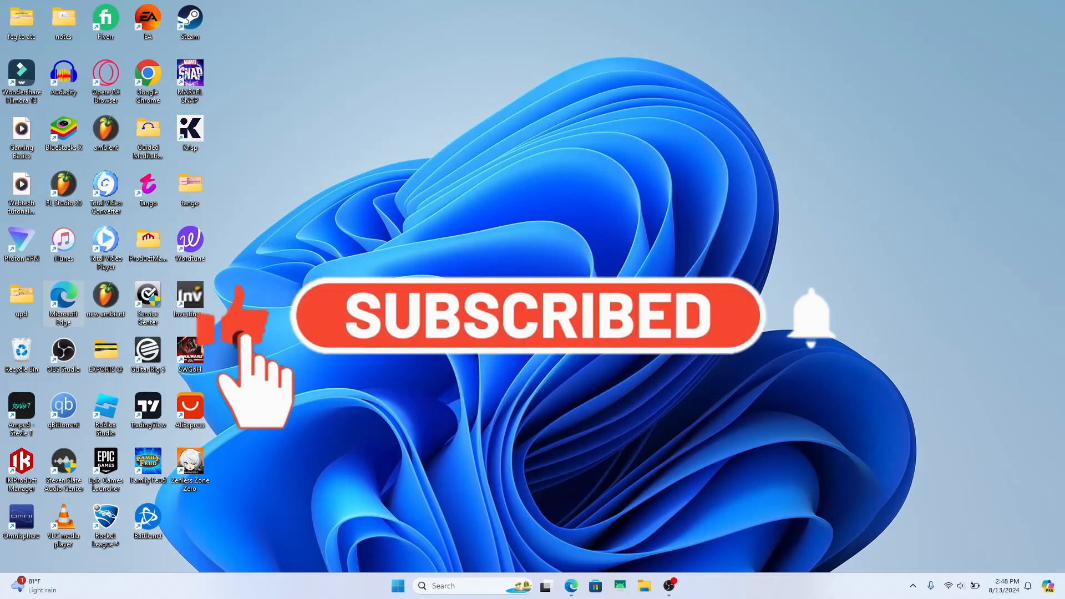